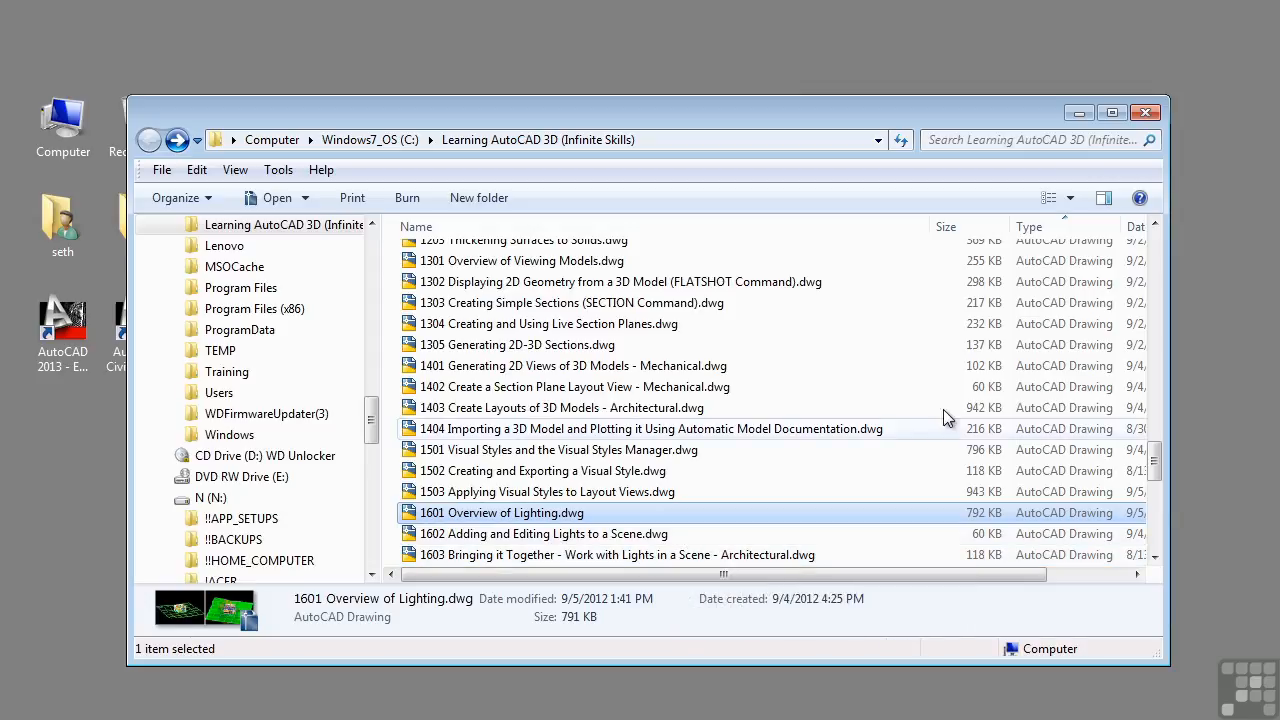
Open 1601 Overview of Lighting.dwg from the Learning AutoCAD 3D folder into AutoCAD
double_click(502, 512)
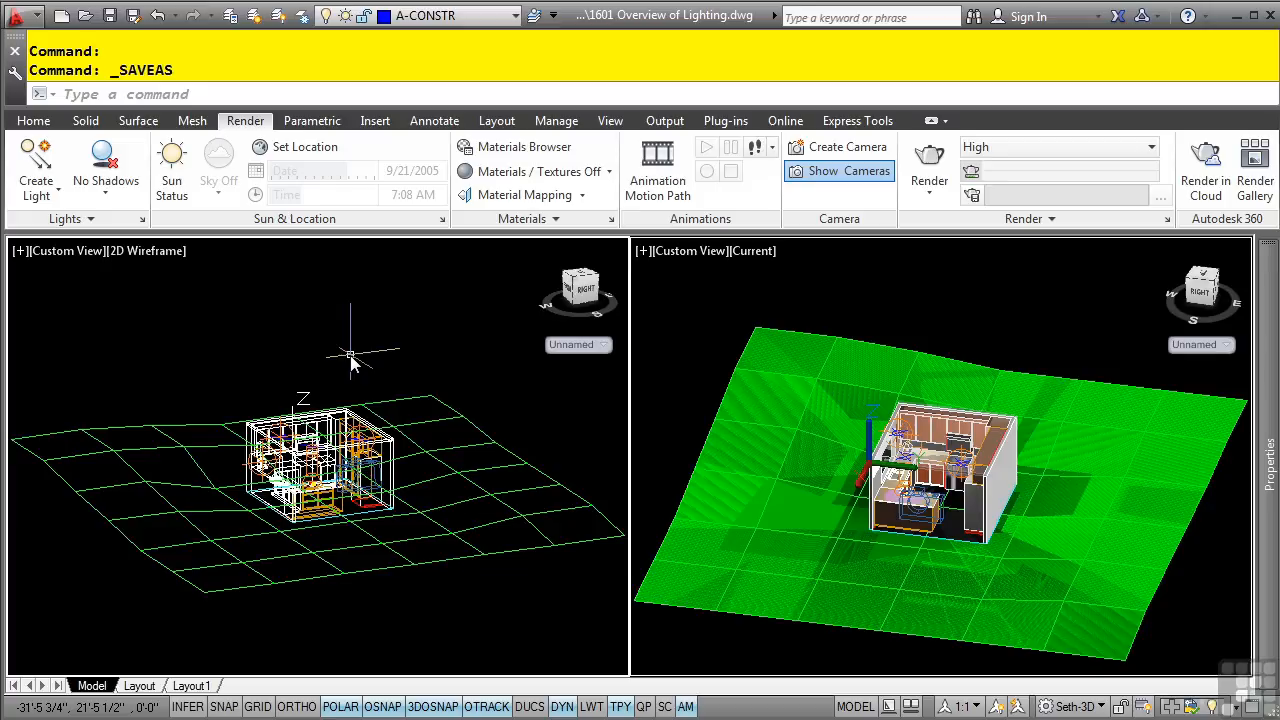
mouse_move(968, 324)
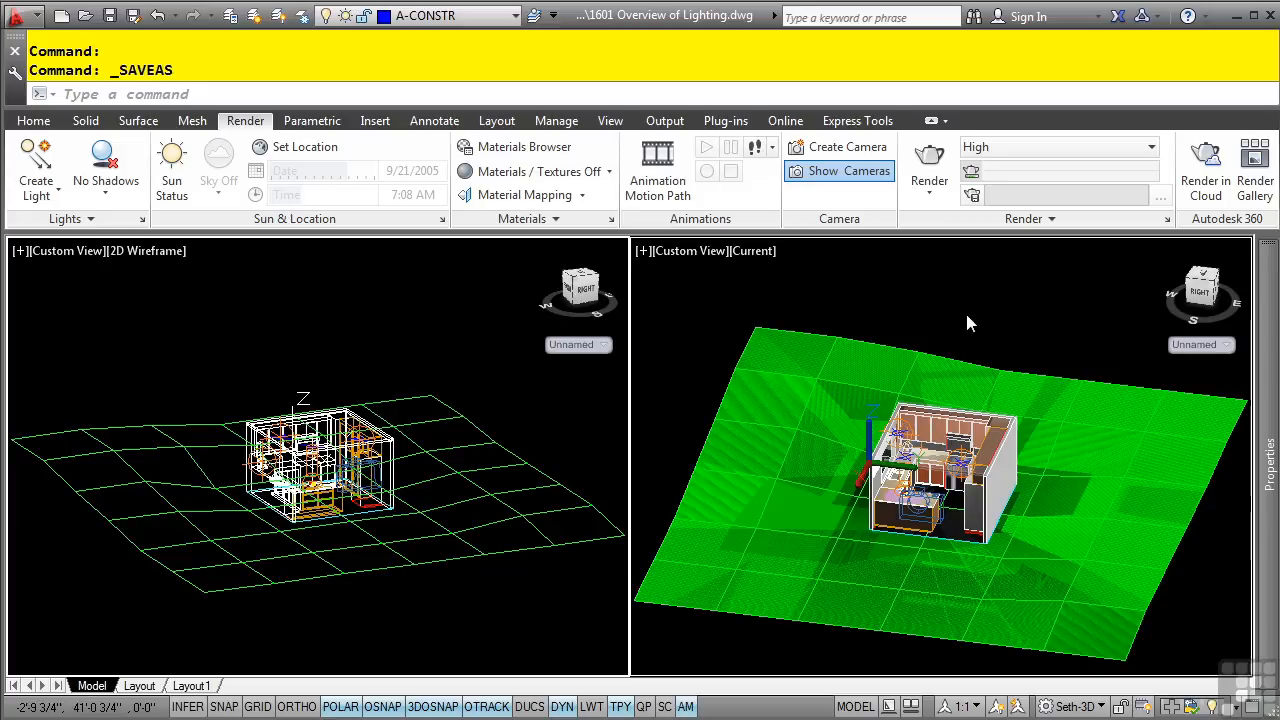
Activate the shaded viewport to zoom into the kitchen with full shadows and materials on
left_click(106, 160)
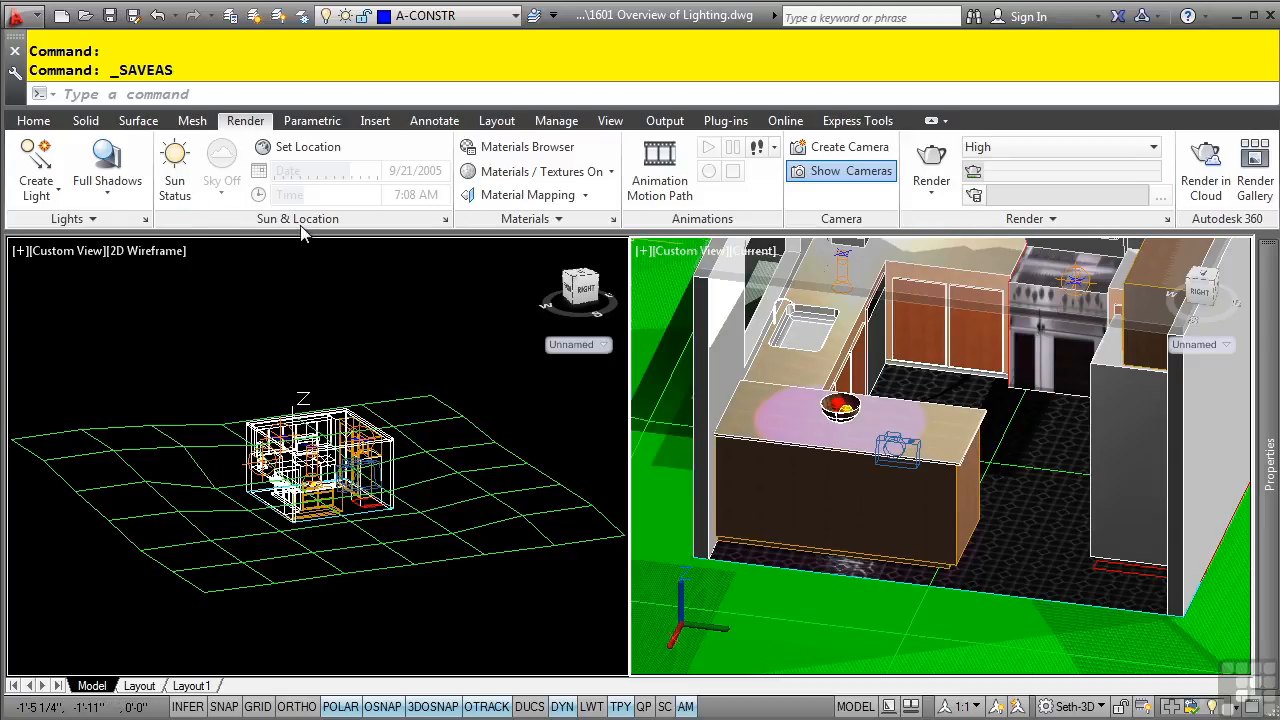
mouse_move(52, 224)
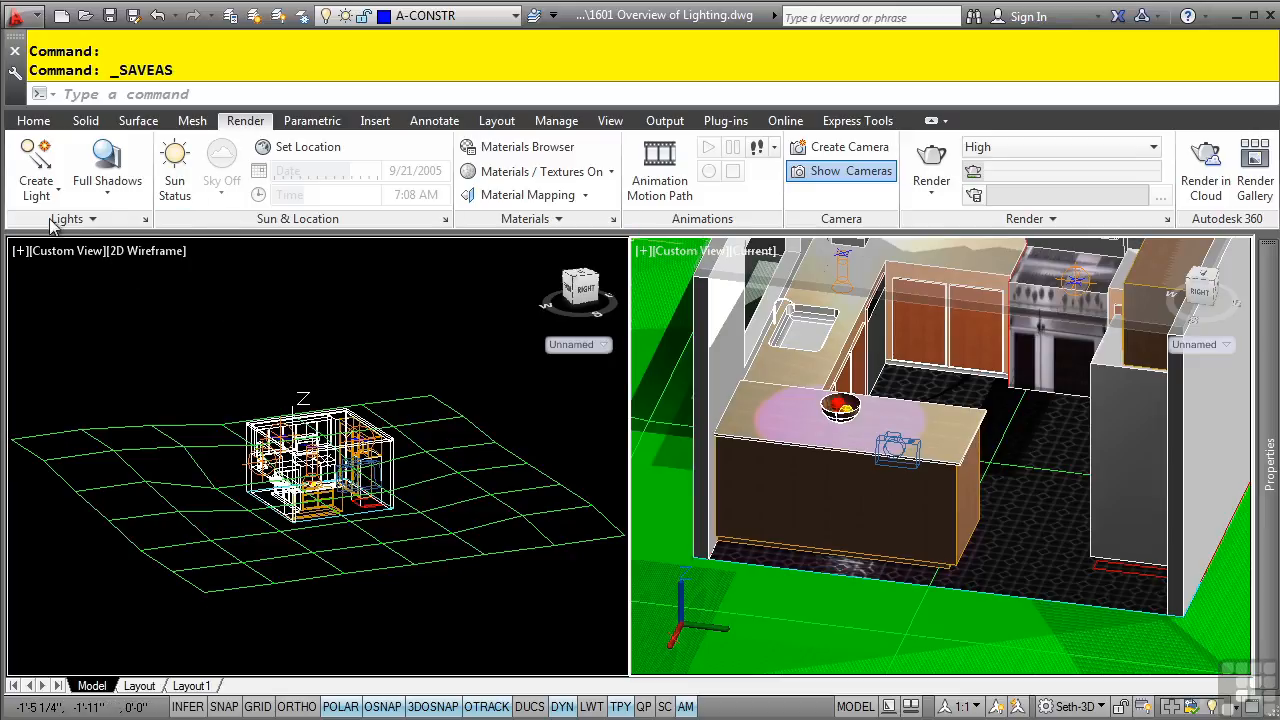
left_click(36, 164)
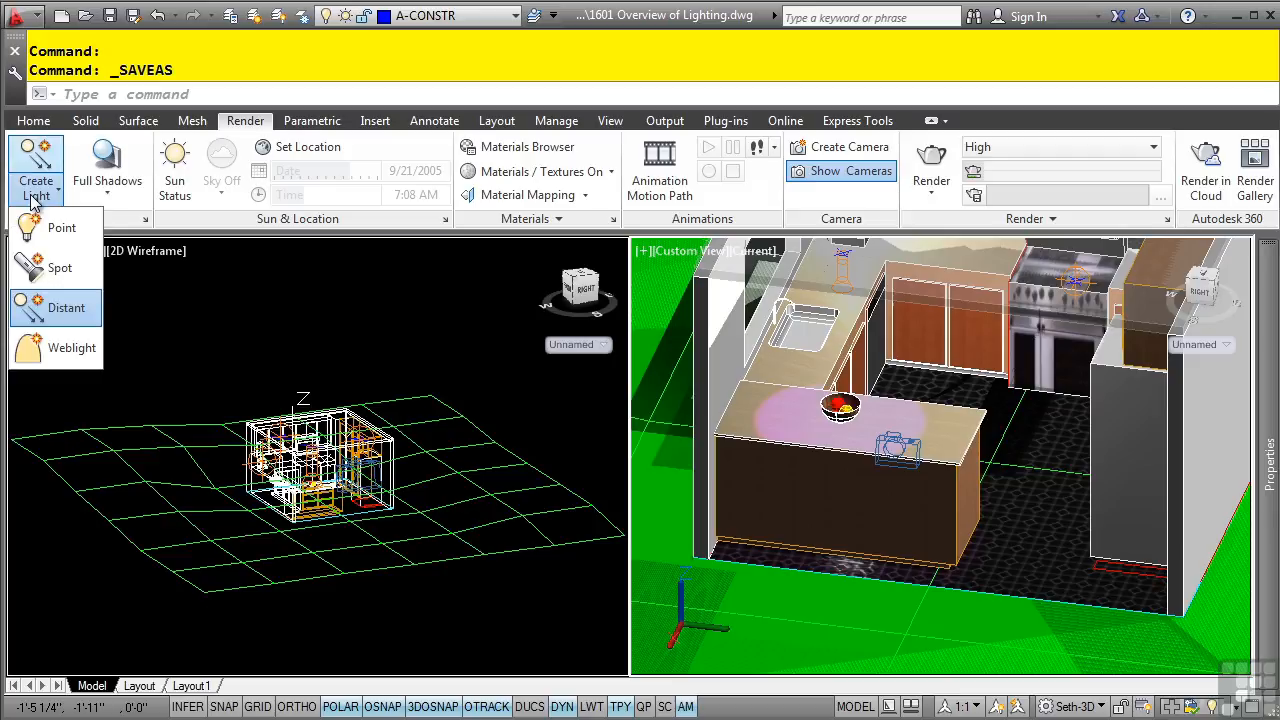
mouse_move(60, 228)
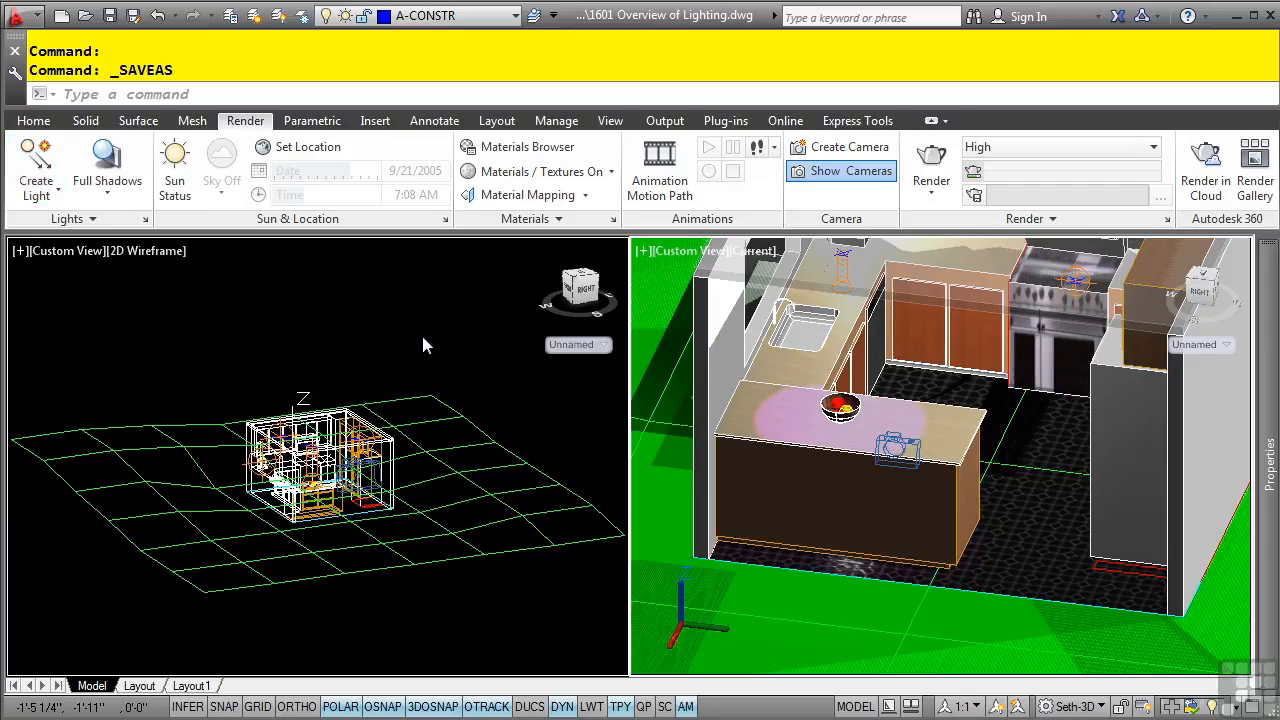
Activate the wireframe viewport and regenerate all with REA so the kitchen light glyphs appear
left_click(106, 156)
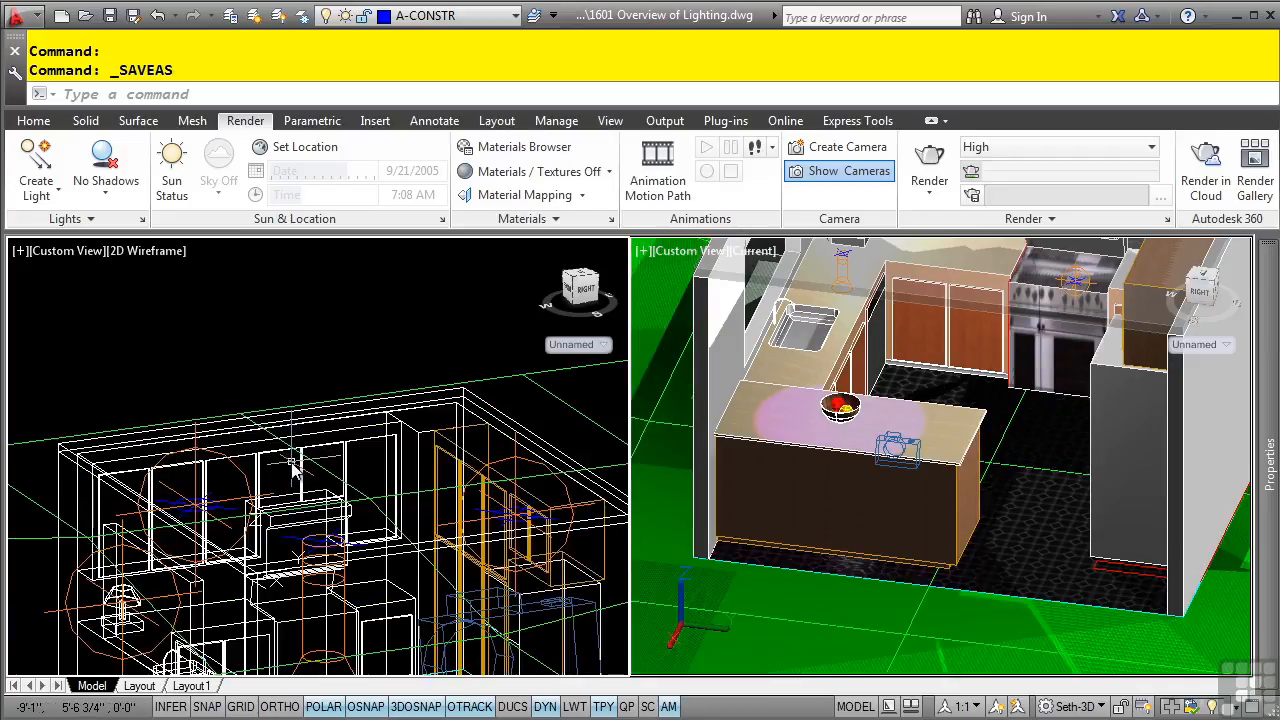
type("rea")
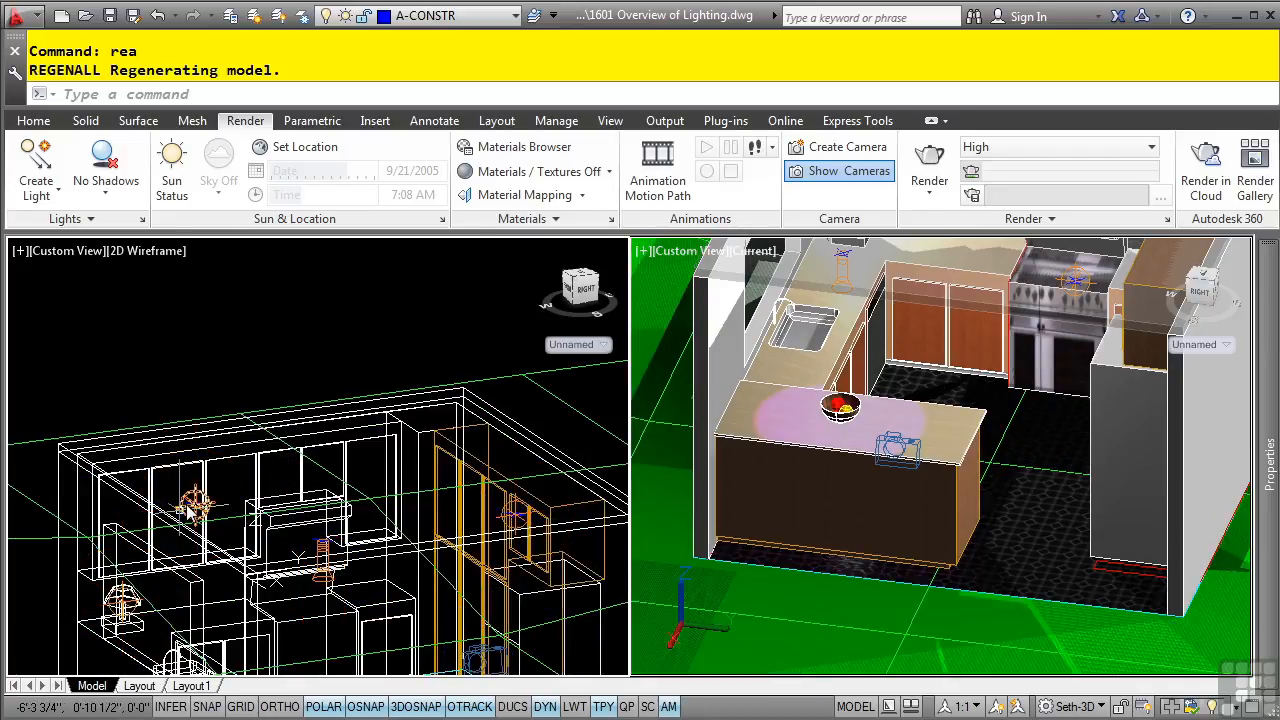
mouse_move(276, 284)
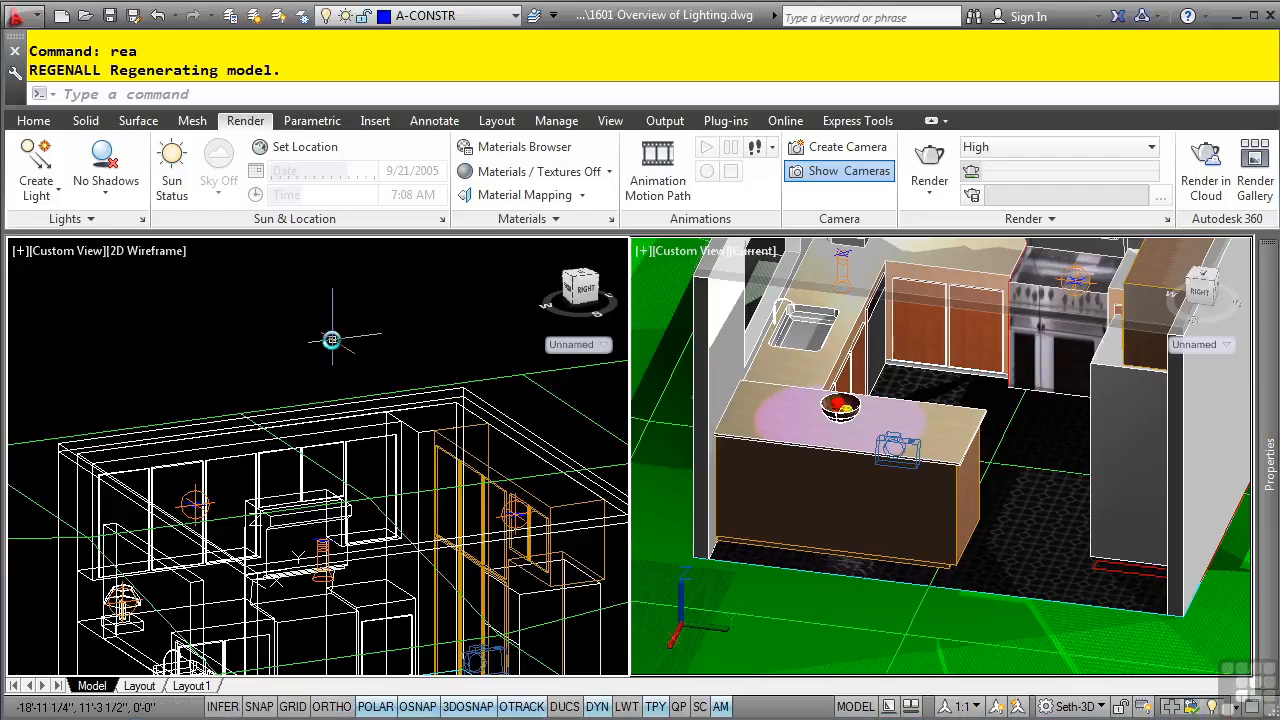
mouse_move(328, 368)
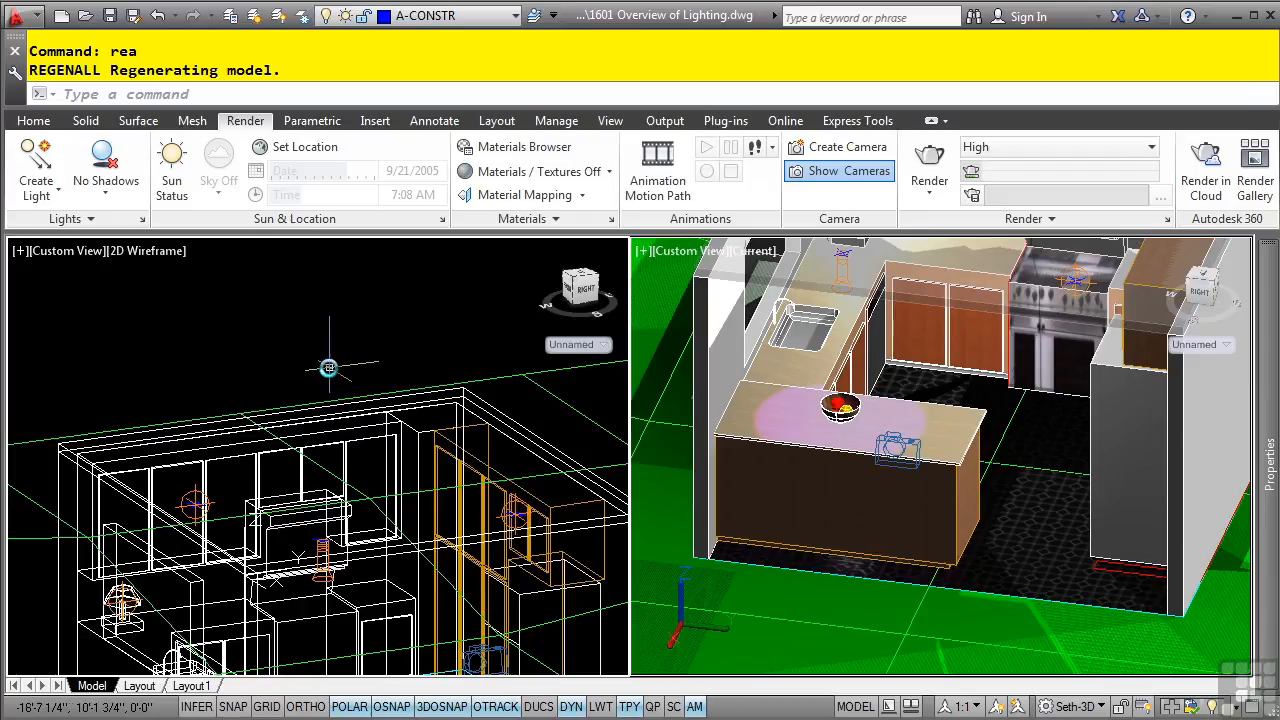
mouse_move(364, 370)
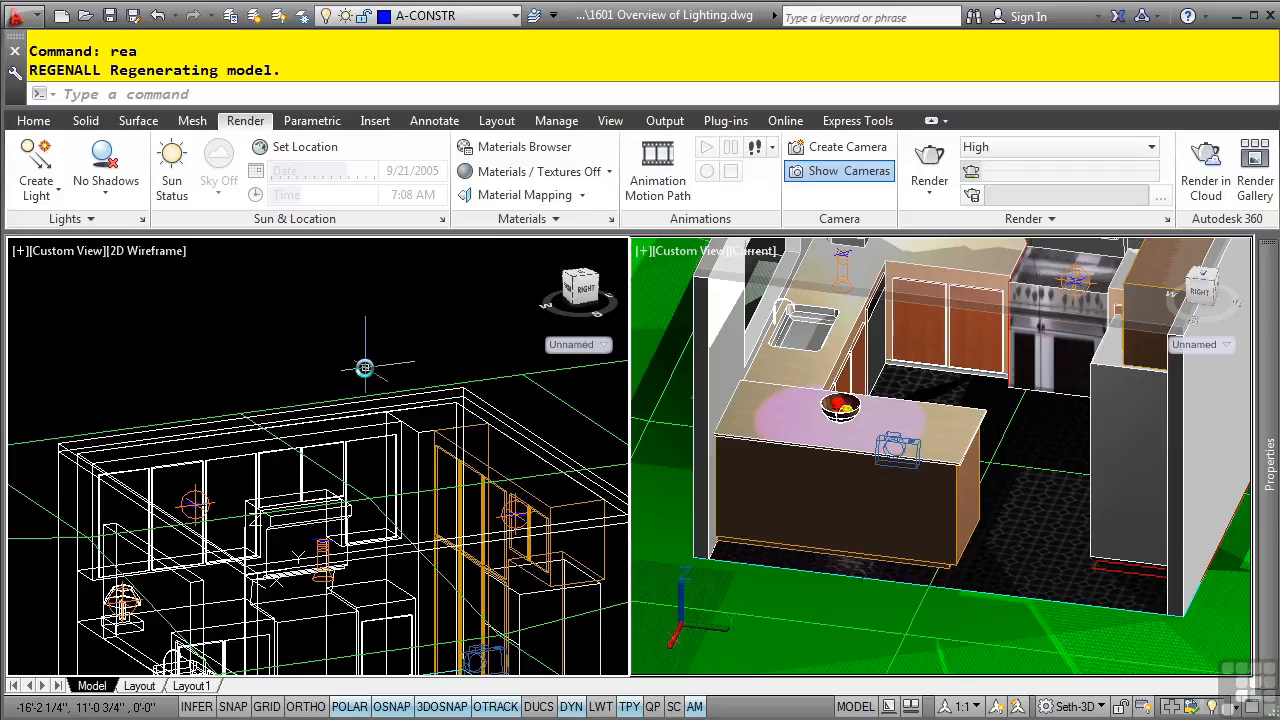
mouse_move(860, 332)
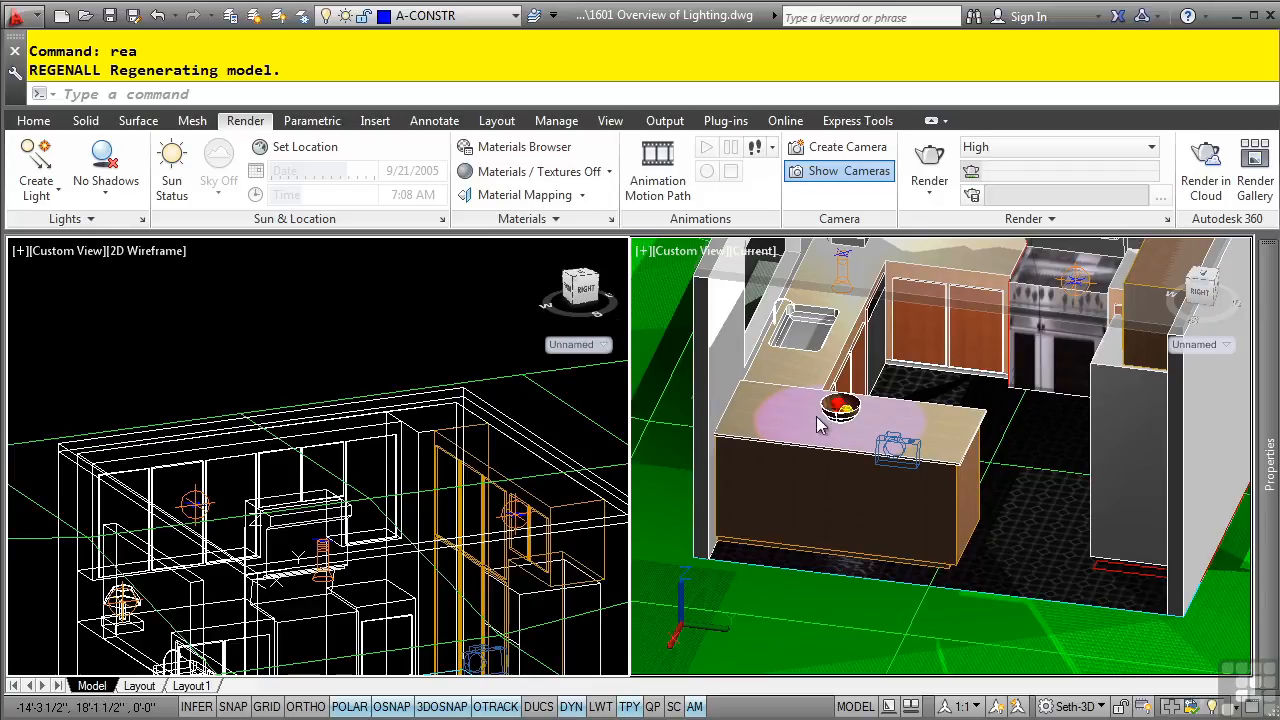
mouse_move(844, 284)
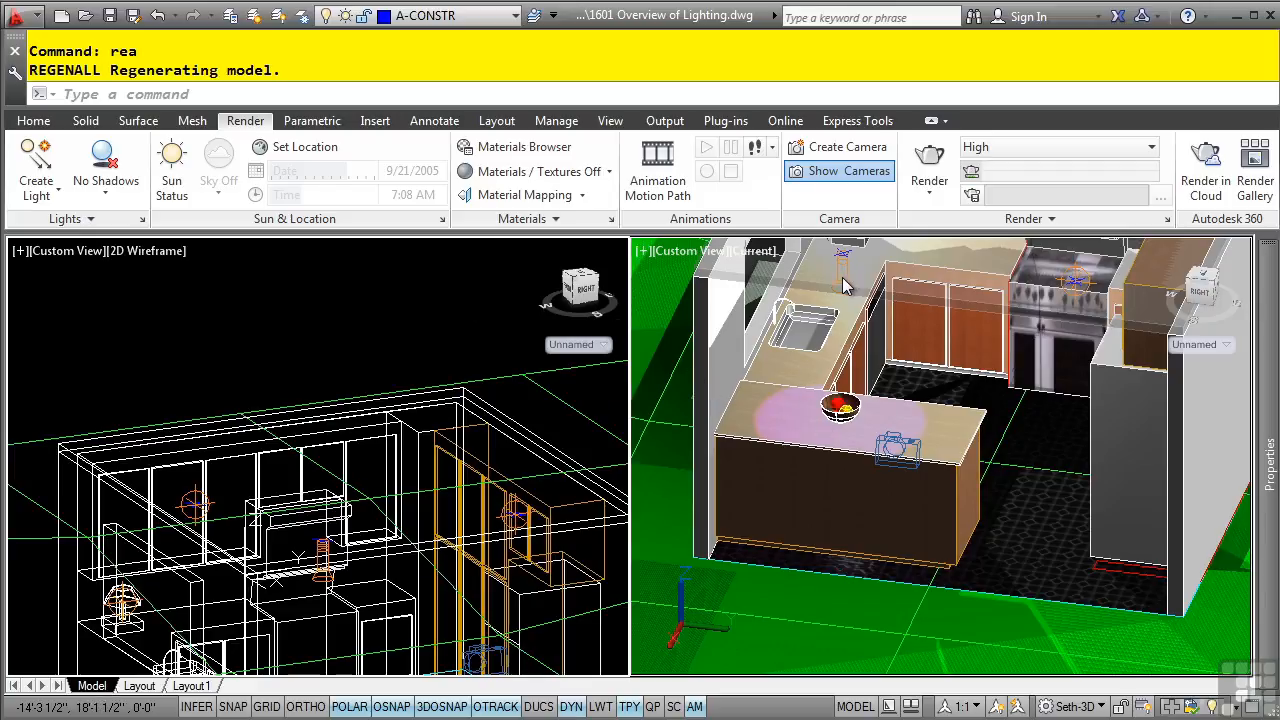
mouse_move(842, 420)
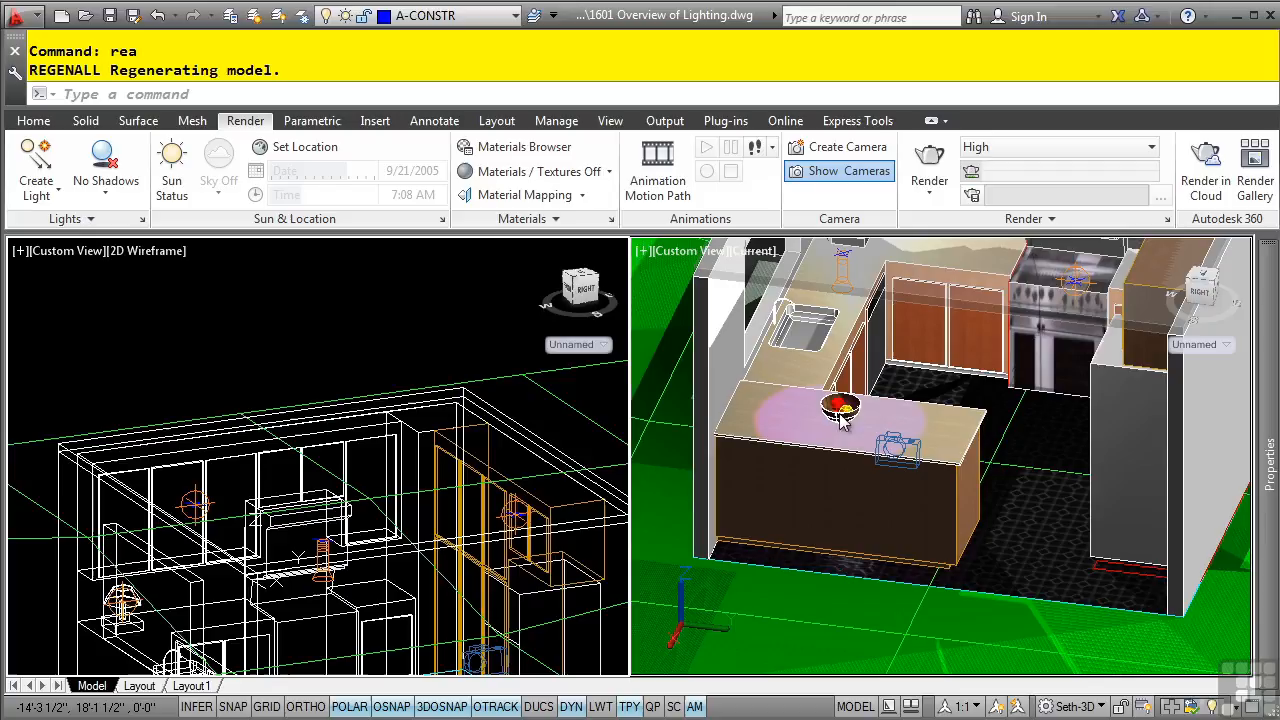
mouse_move(828, 438)
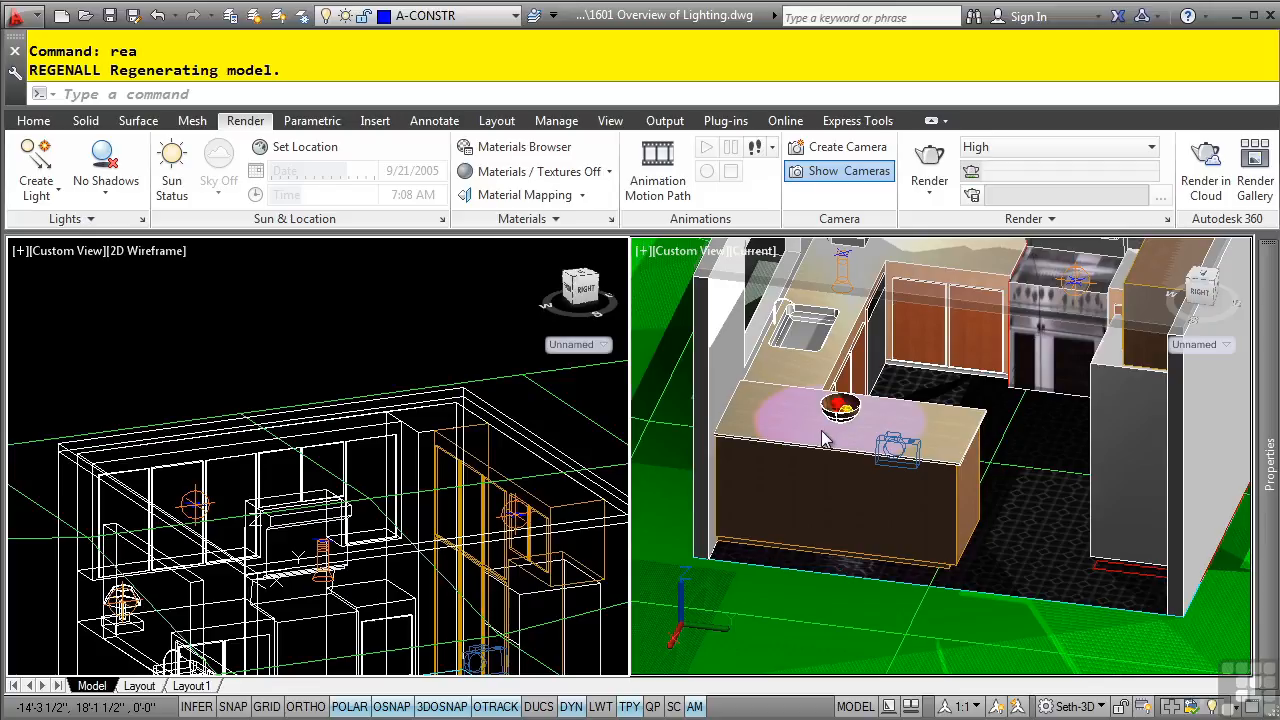
mouse_move(832, 430)
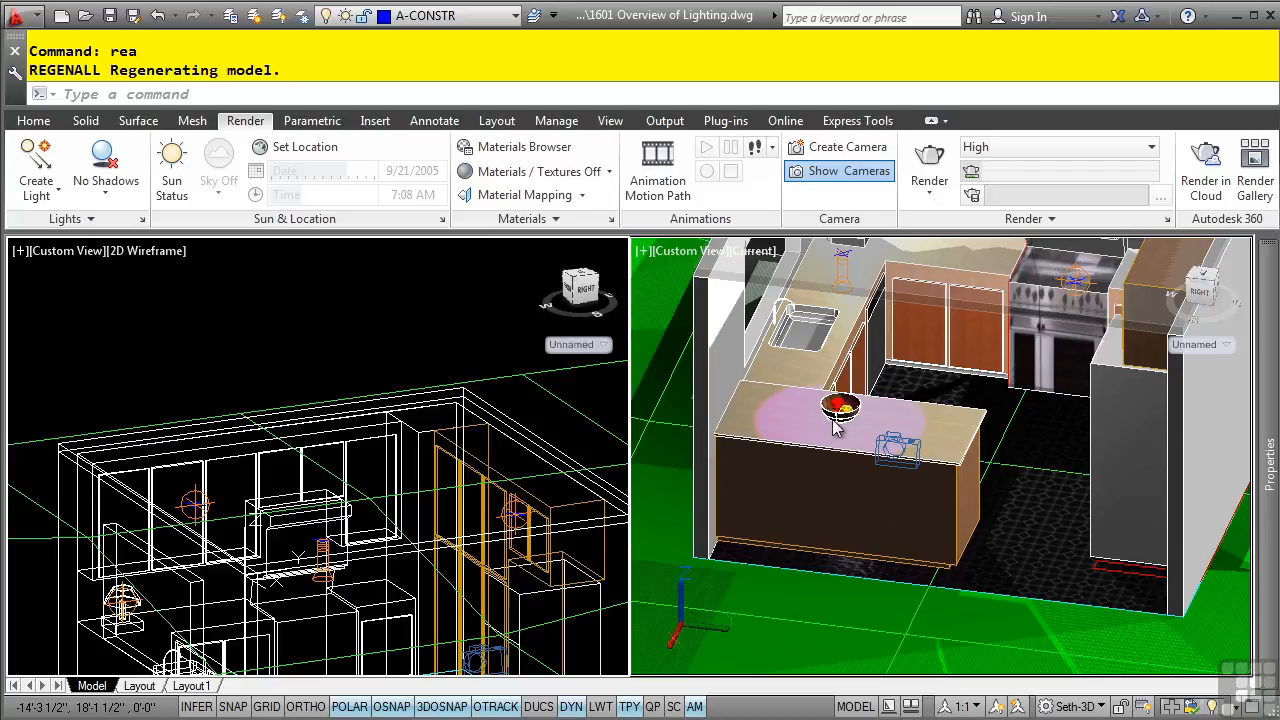
mouse_move(864, 400)
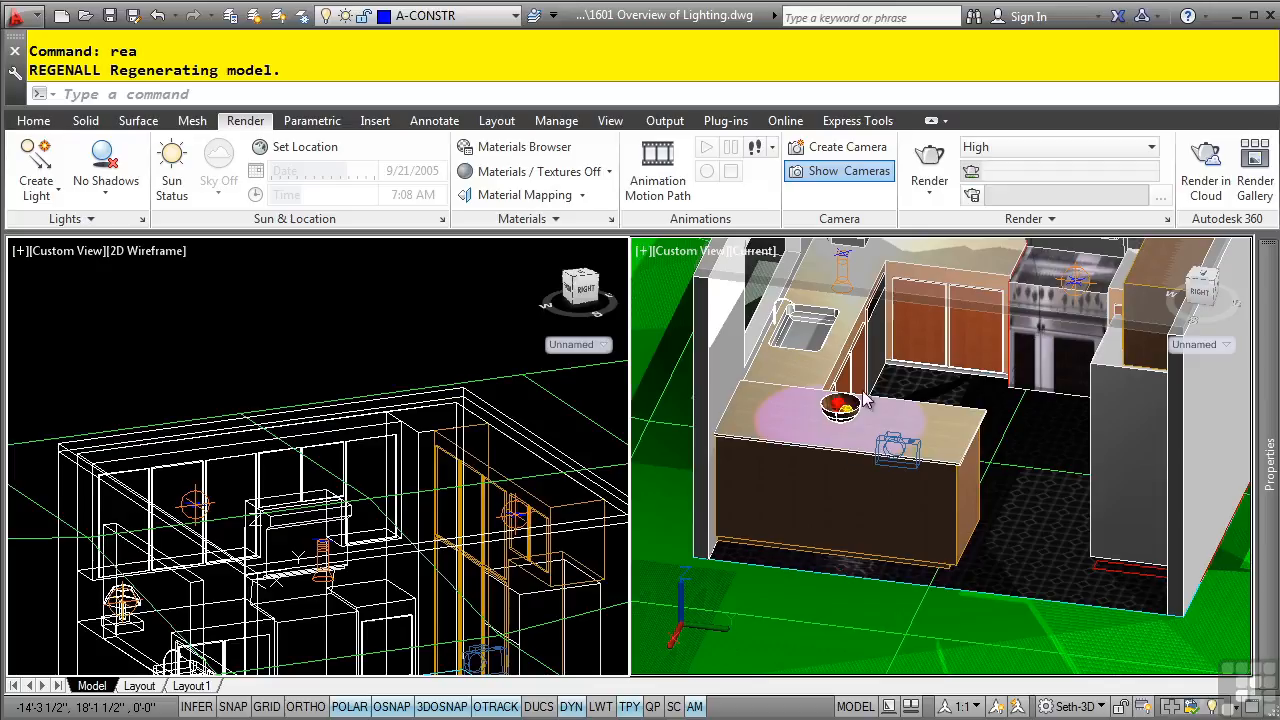
Show the Create Light list with Point, Spot, Distant and Weblight types
left_click(36, 170)
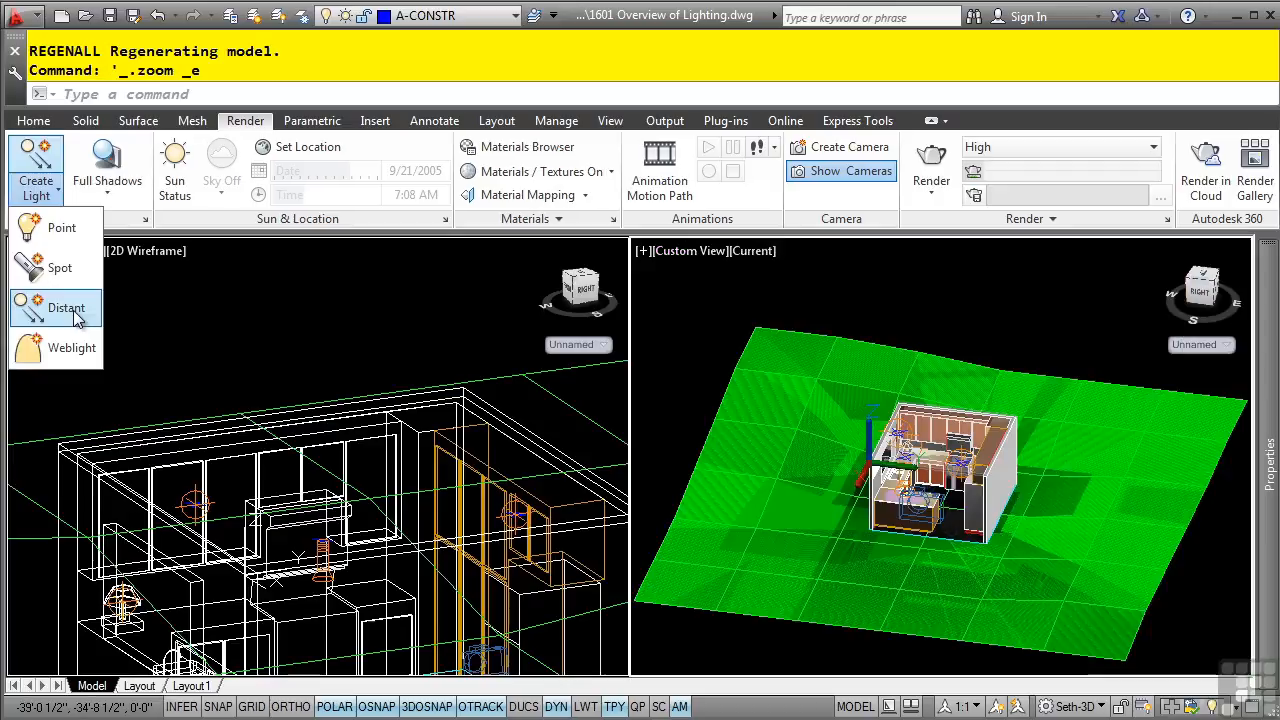
mouse_move(68, 308)
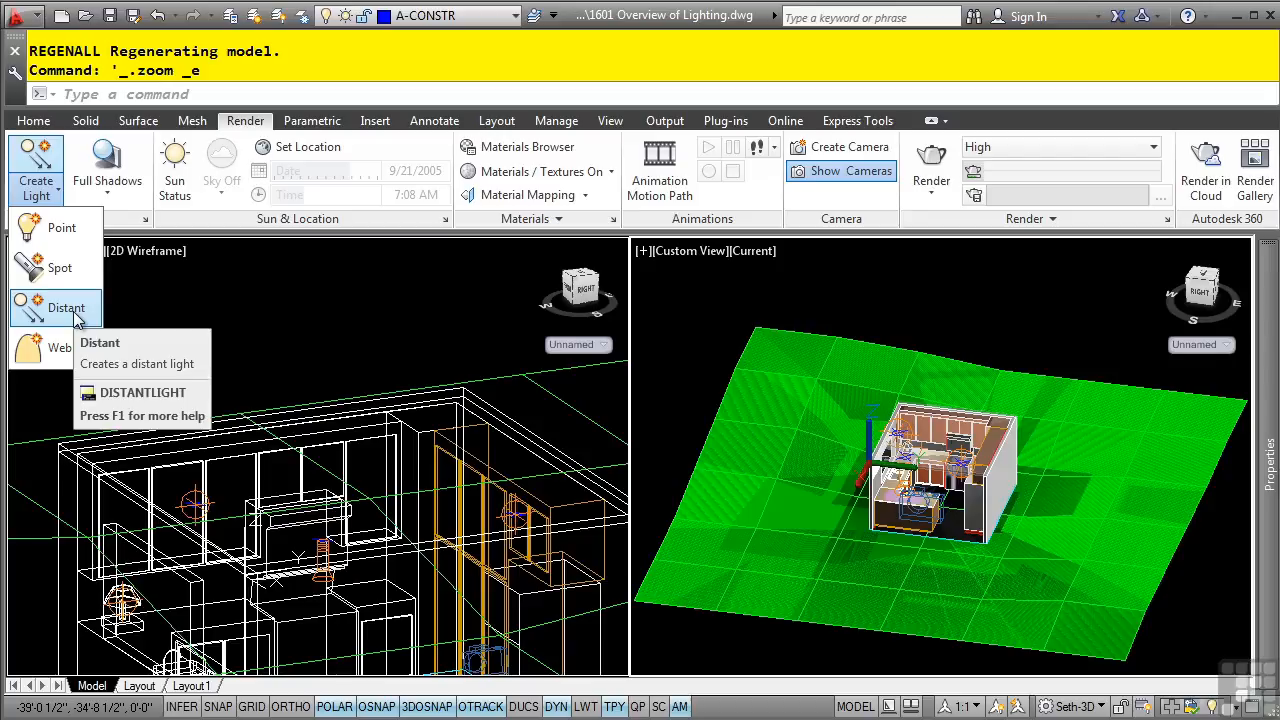
mouse_move(364, 344)
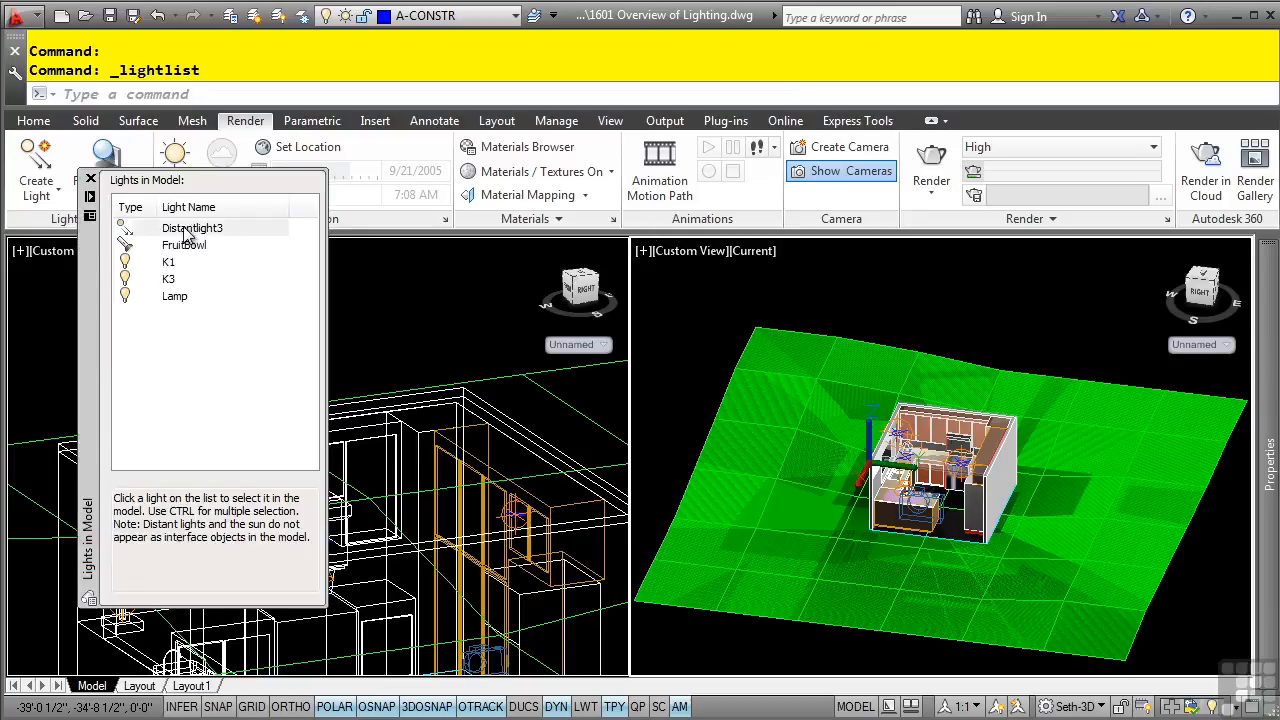
Close the Lights in Model palette listing DistantLight3, Pool, K1, K3 and Lamp
left_click(192, 228)
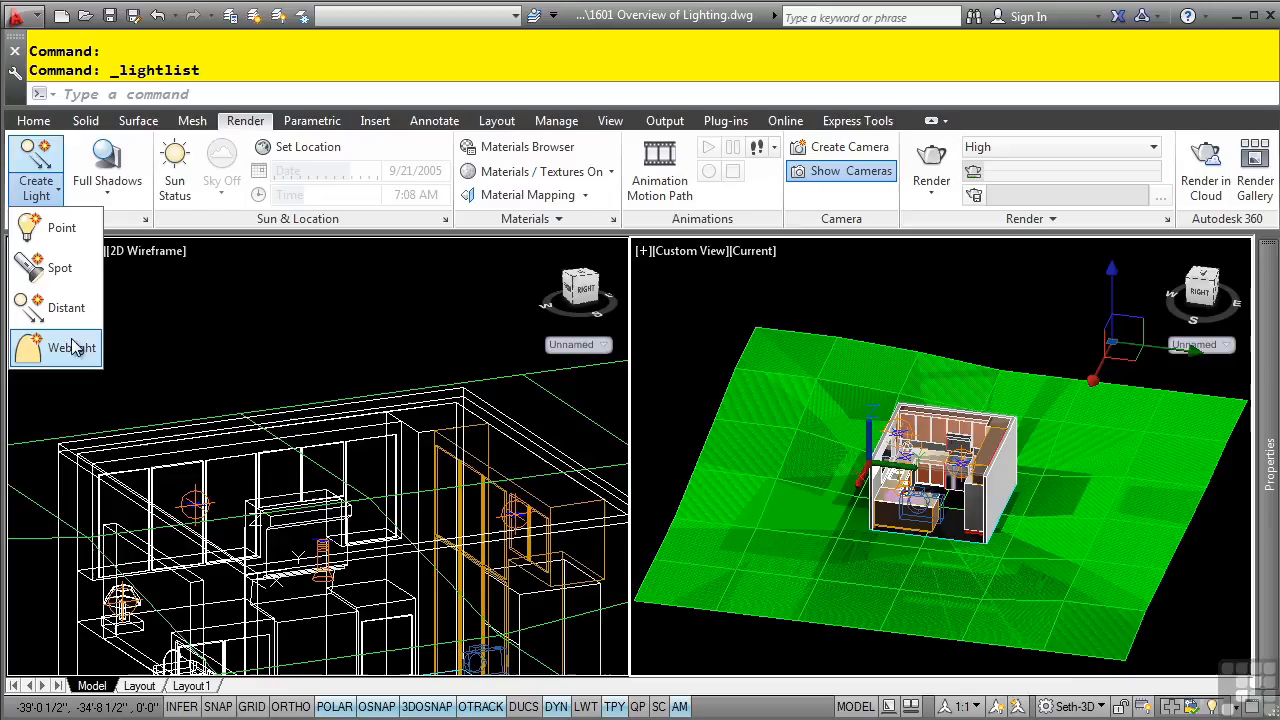
mouse_move(72, 348)
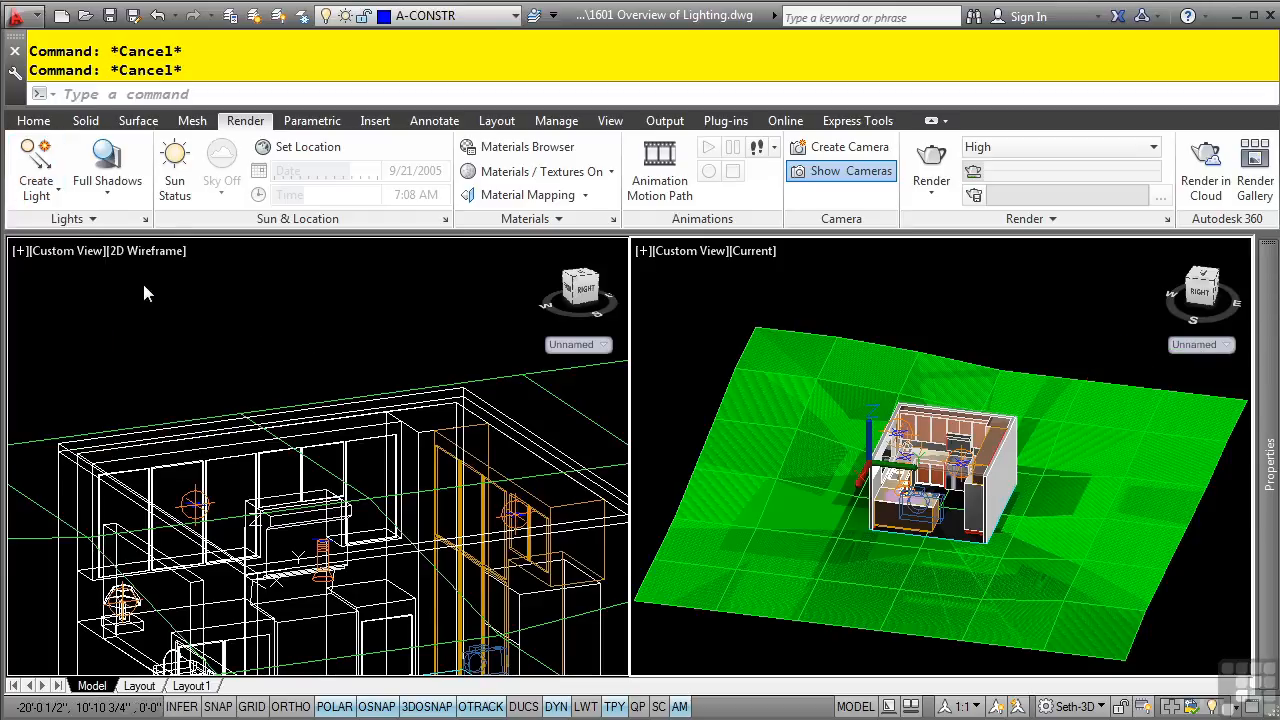
mouse_move(72, 218)
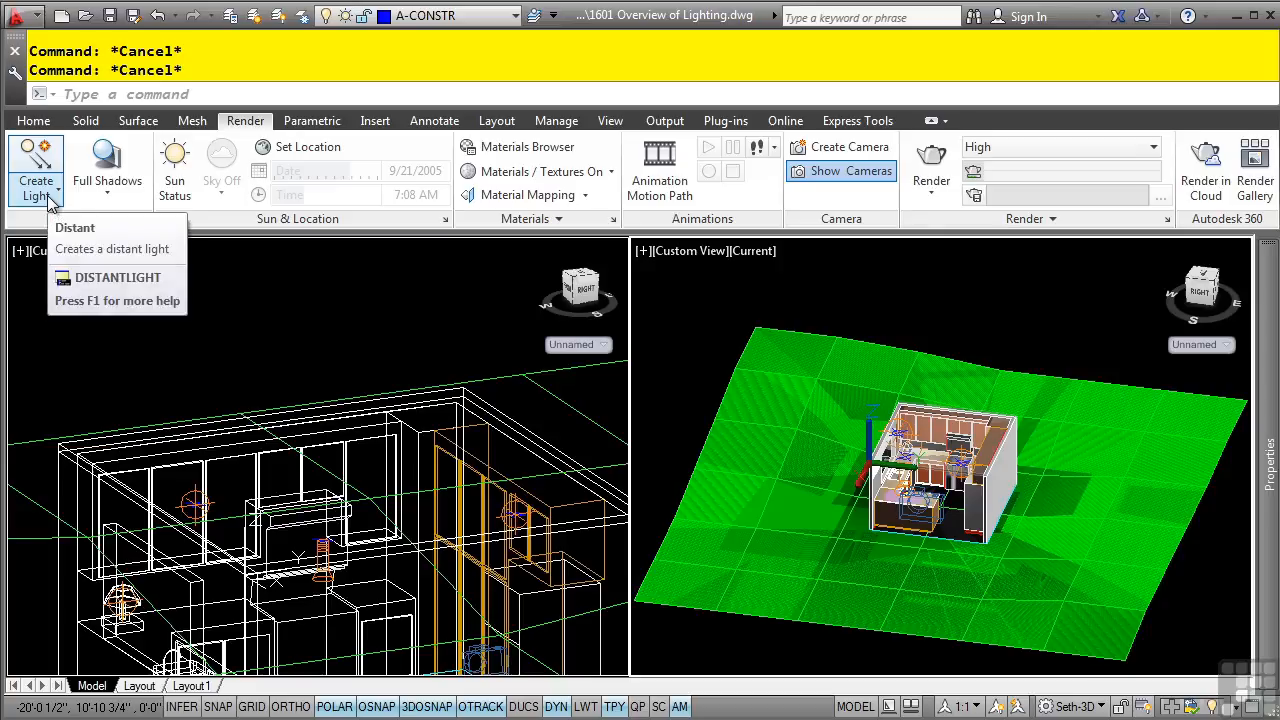
mouse_move(108, 170)
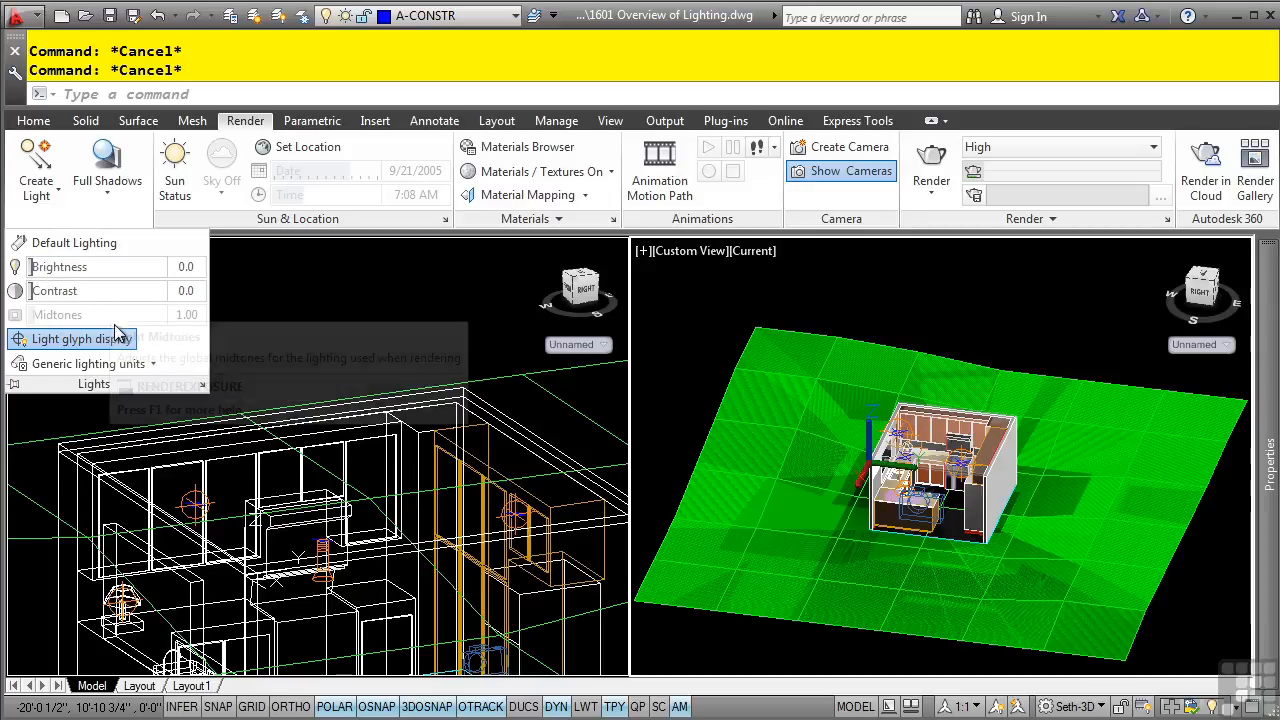
mouse_move(110, 338)
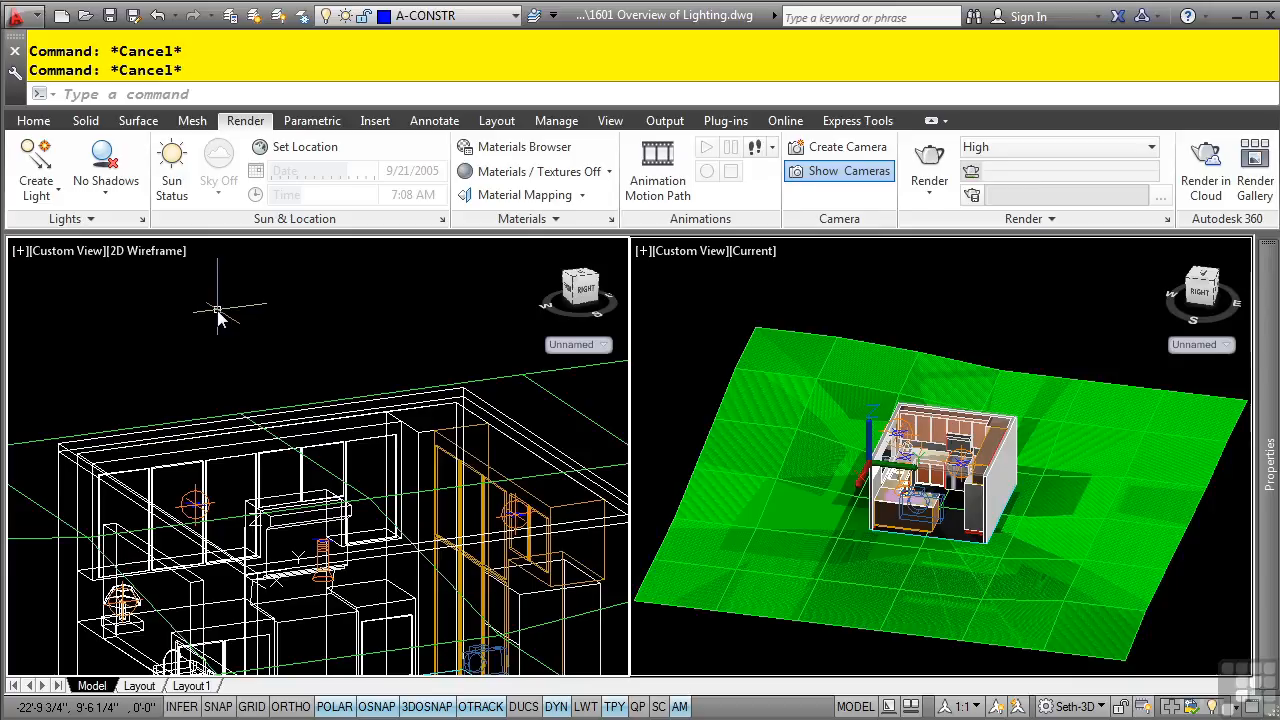
mouse_move(144, 218)
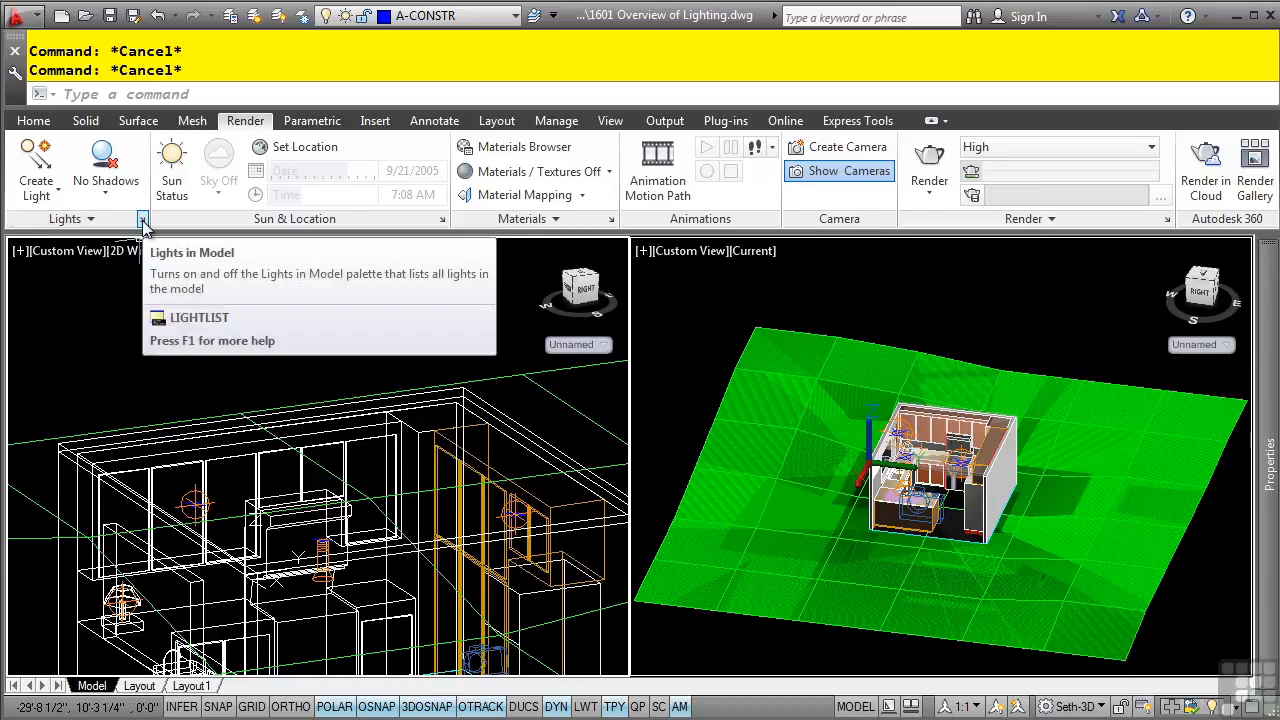
List the model's lights, select K1 and bring up its available actions
left_click(144, 218)
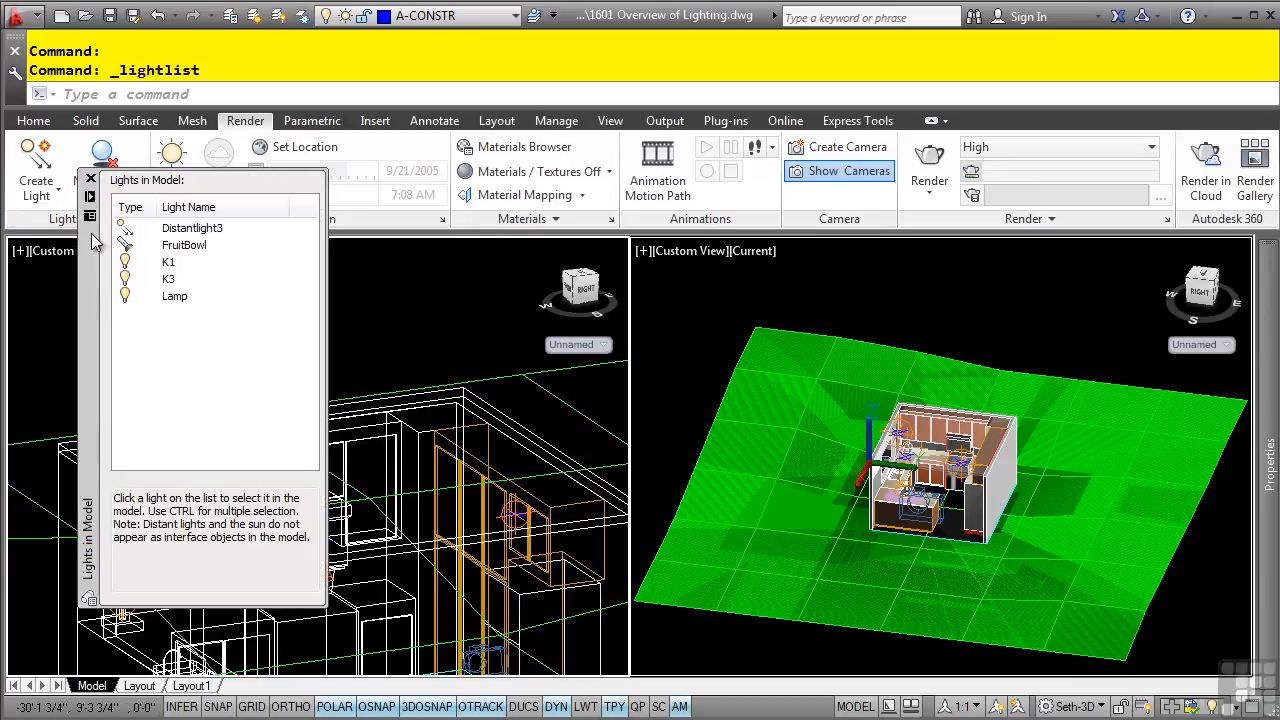
mouse_move(410, 360)
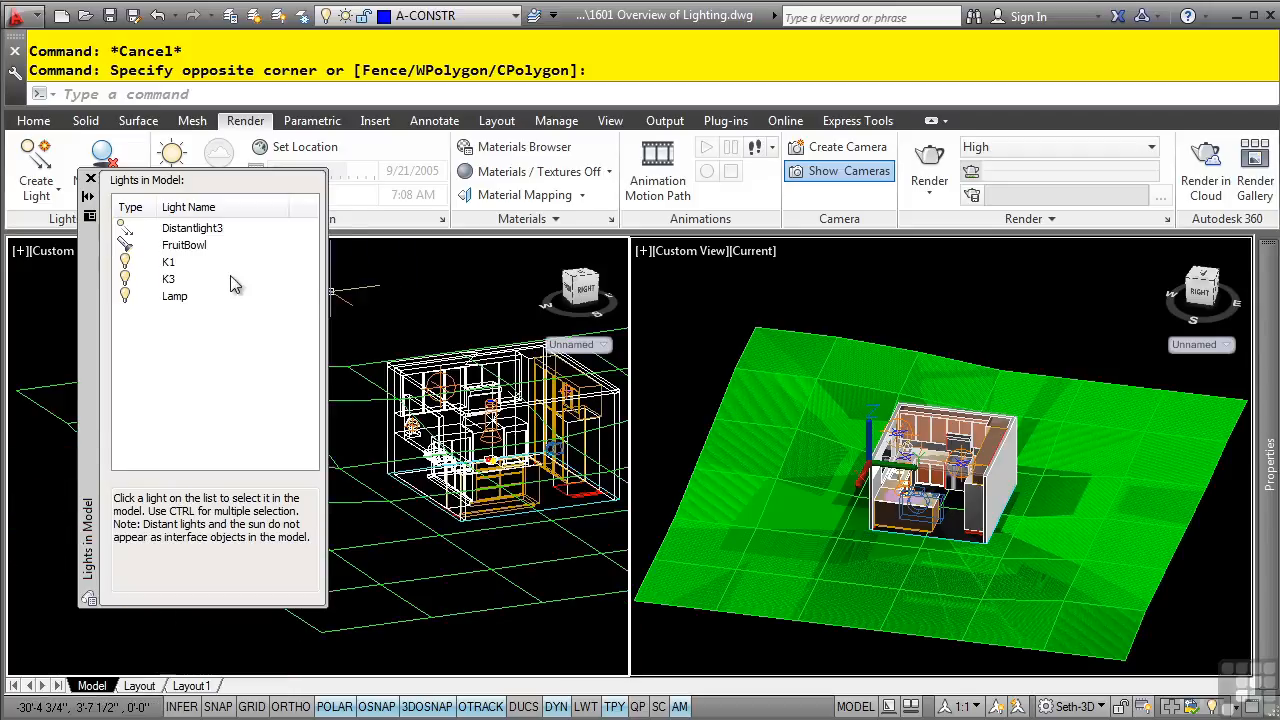
left_click(168, 262)
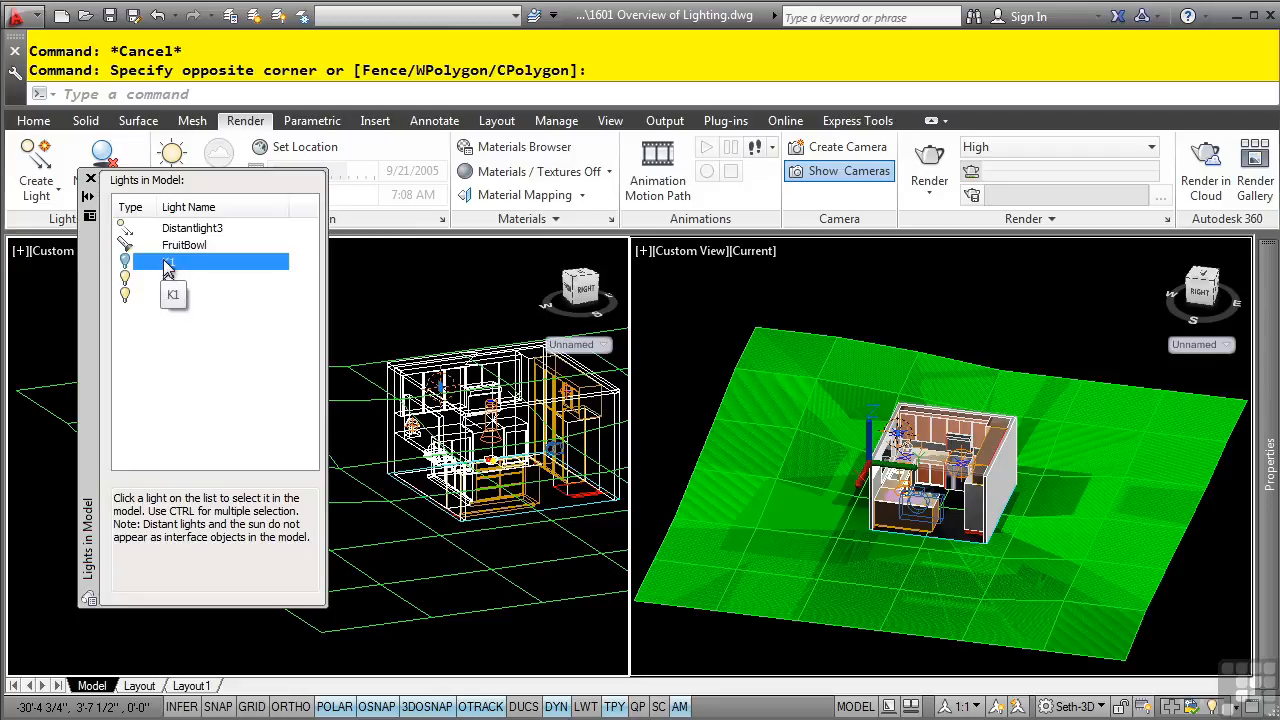
right_click(168, 260)
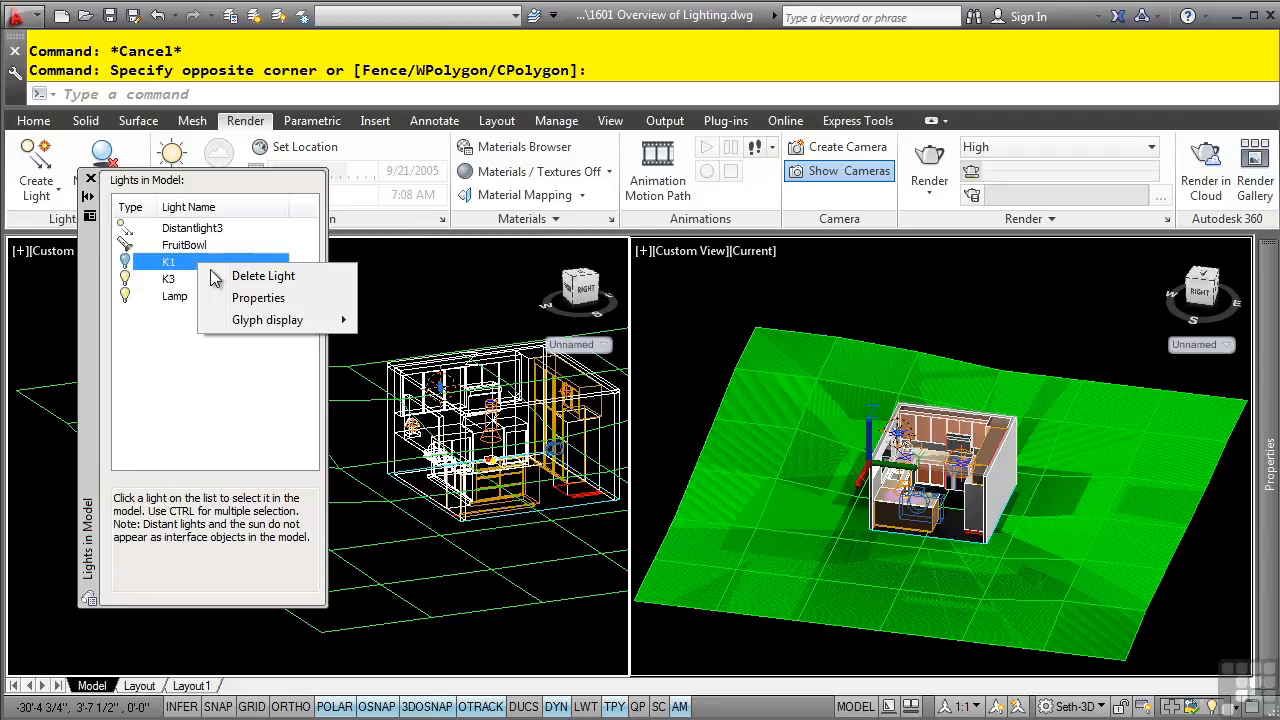
Display K1's properties showing it is a point light, then close the lights list
left_click(258, 296)
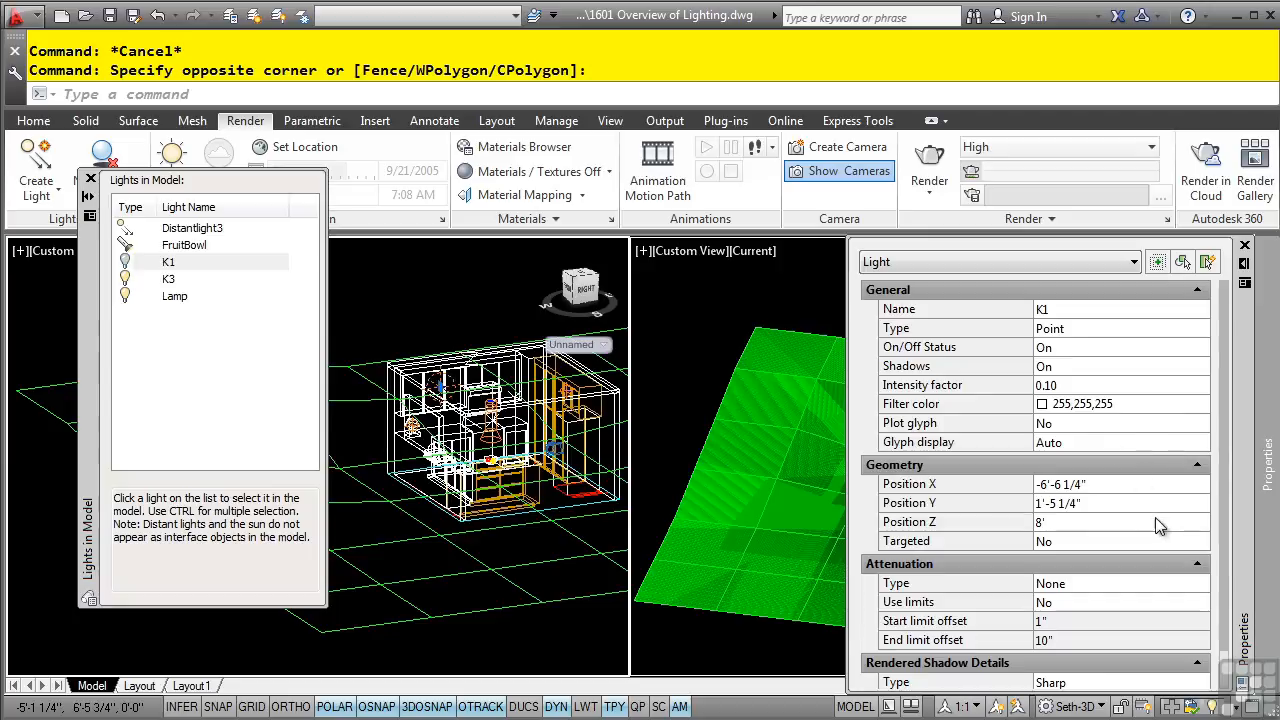
mouse_move(1092, 500)
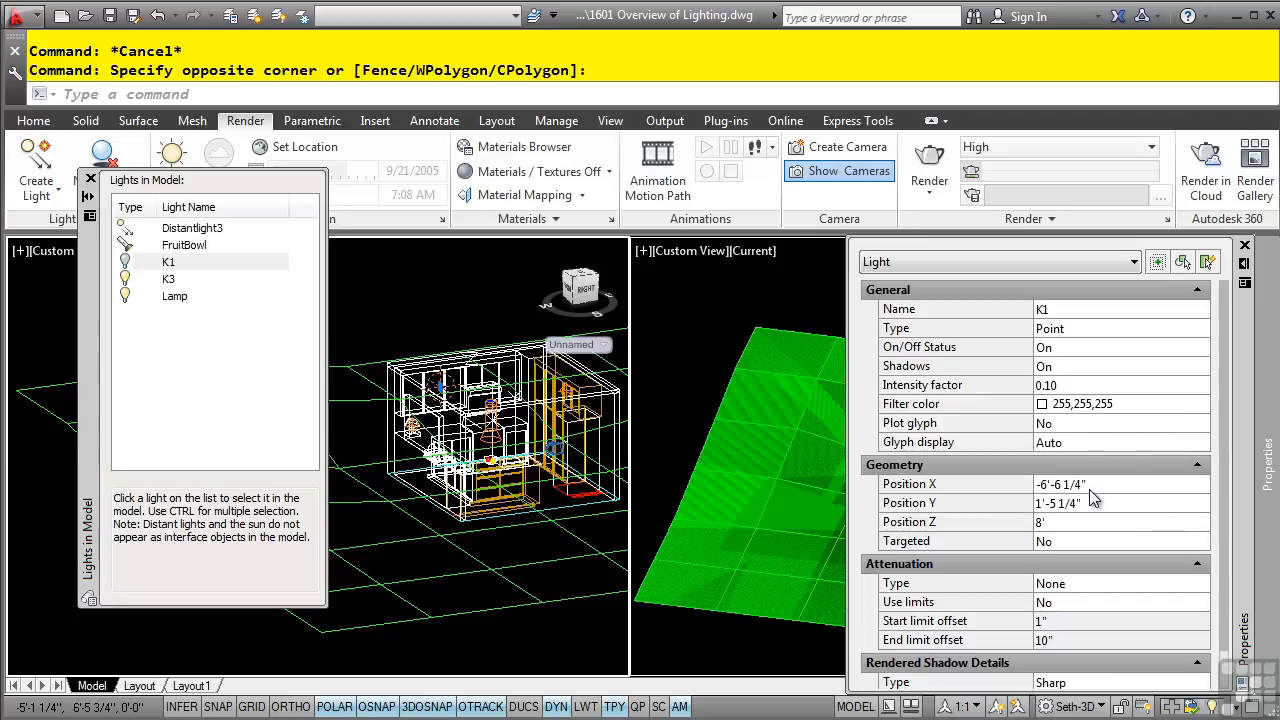
mouse_move(1098, 500)
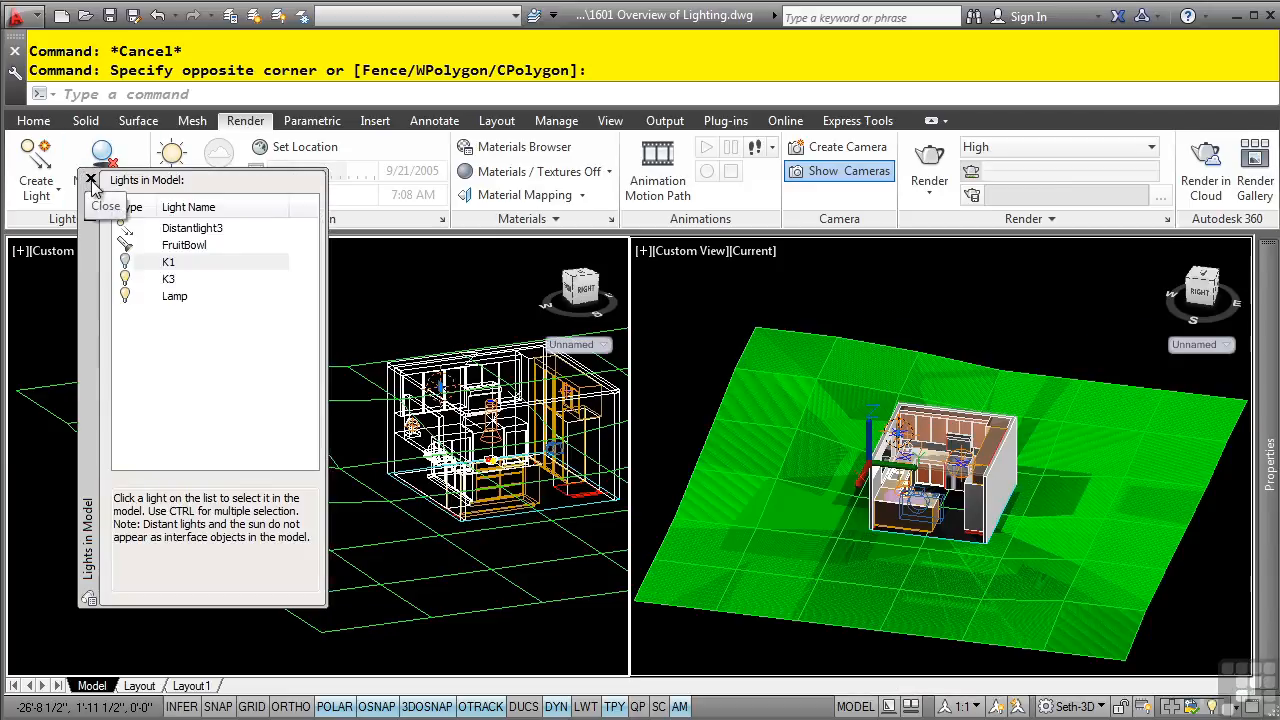
left_click(106, 204)
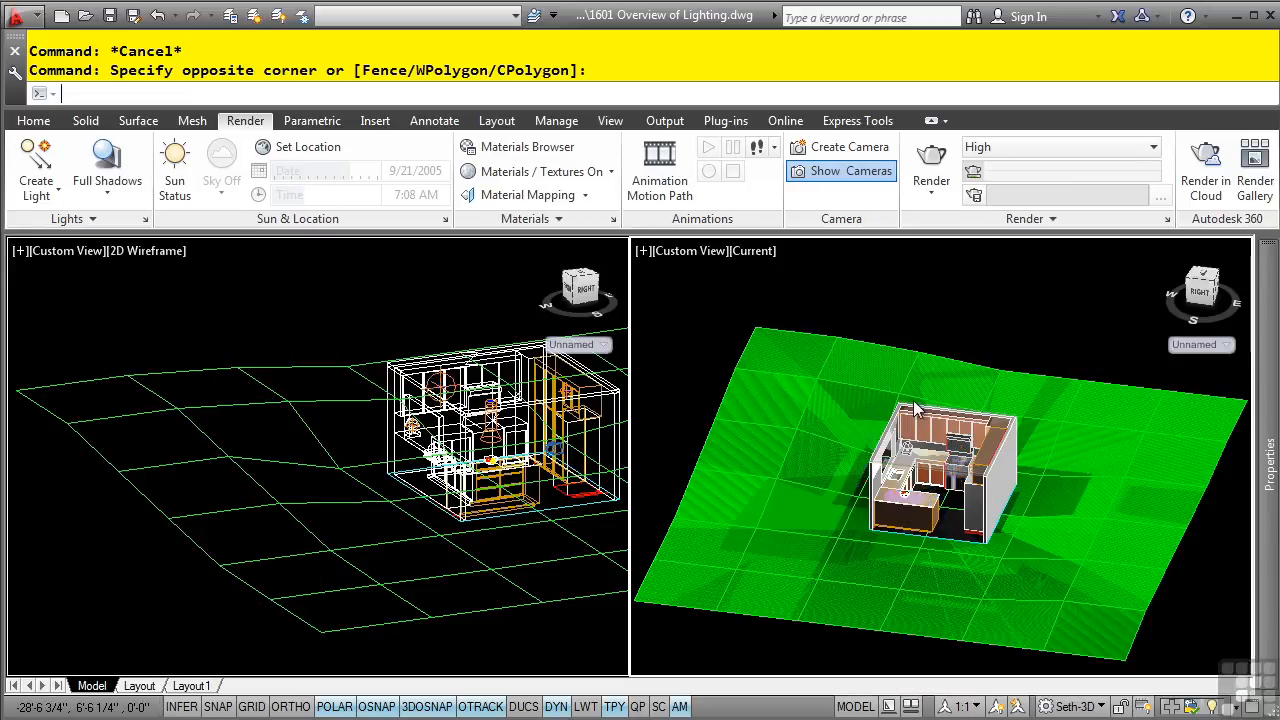